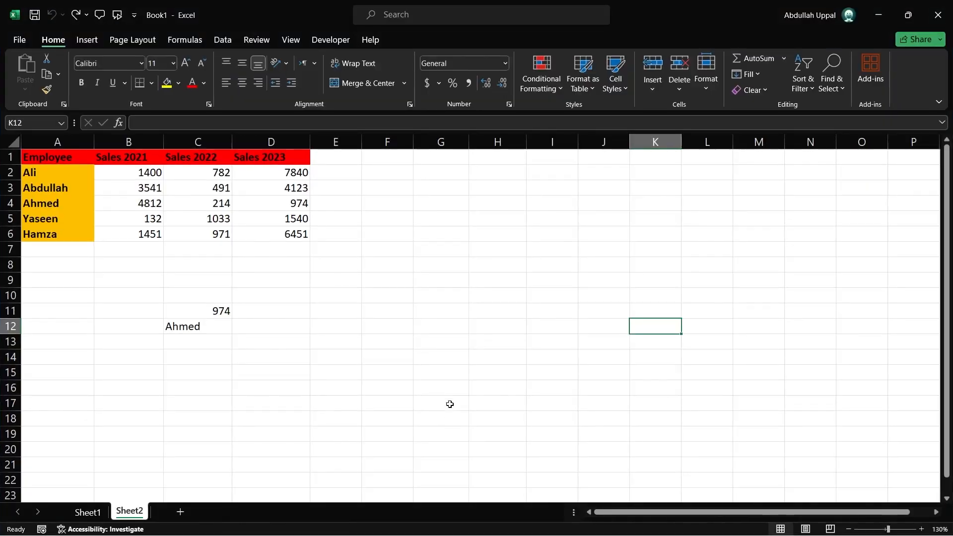
{"action": "mouse_move", "coordinate": [467, 286]}
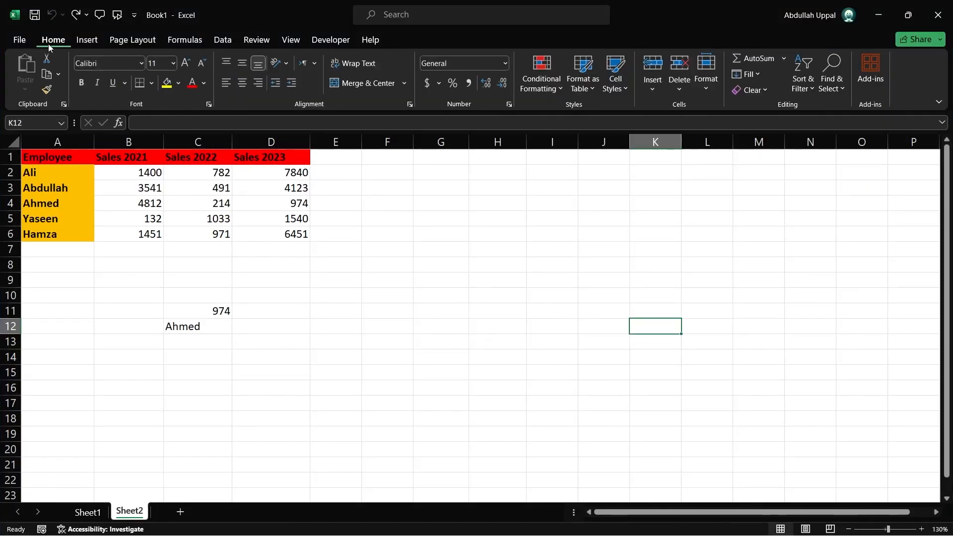
{"action": "mouse_move", "coordinate": [650, 171]}
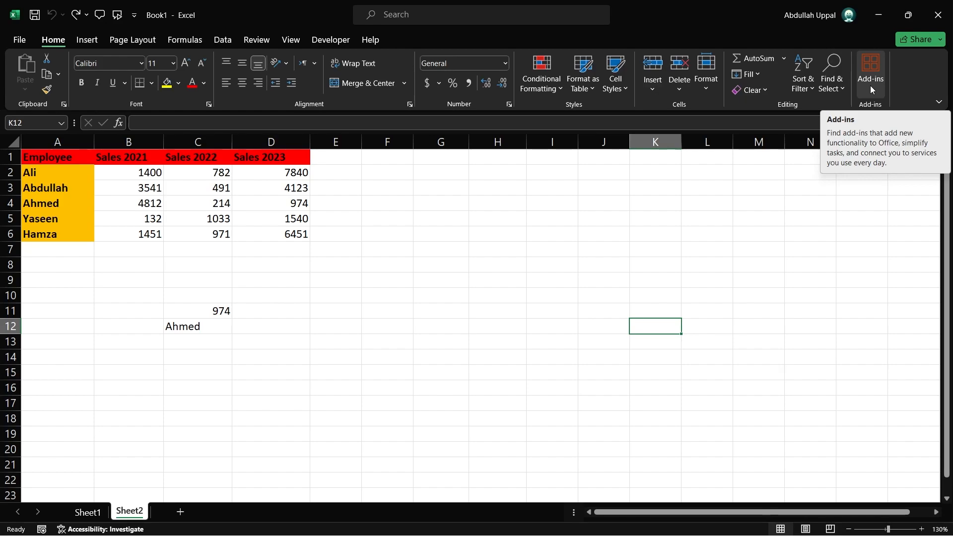
Step: Search the add-ins list for 'gpt for Excel' to find GPT for Excel Word
{"action": "left_click", "coordinate": [869, 73]}
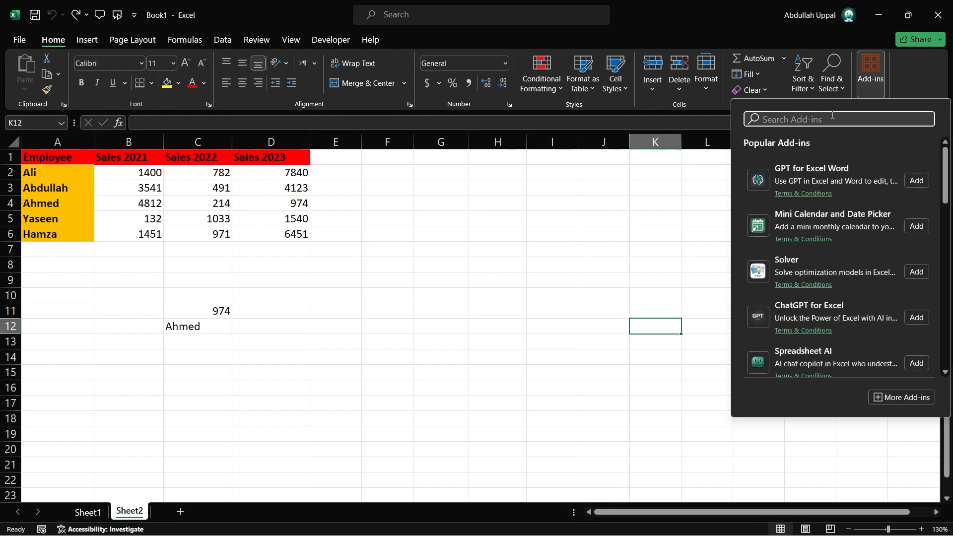
{"action": "type", "text": "gpt for"}
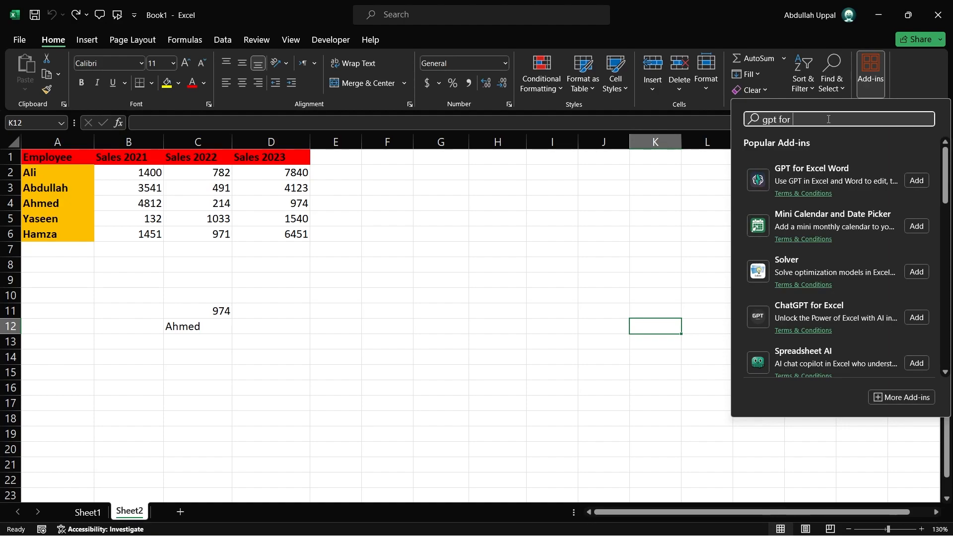
{"action": "type", "text": "Excel"}
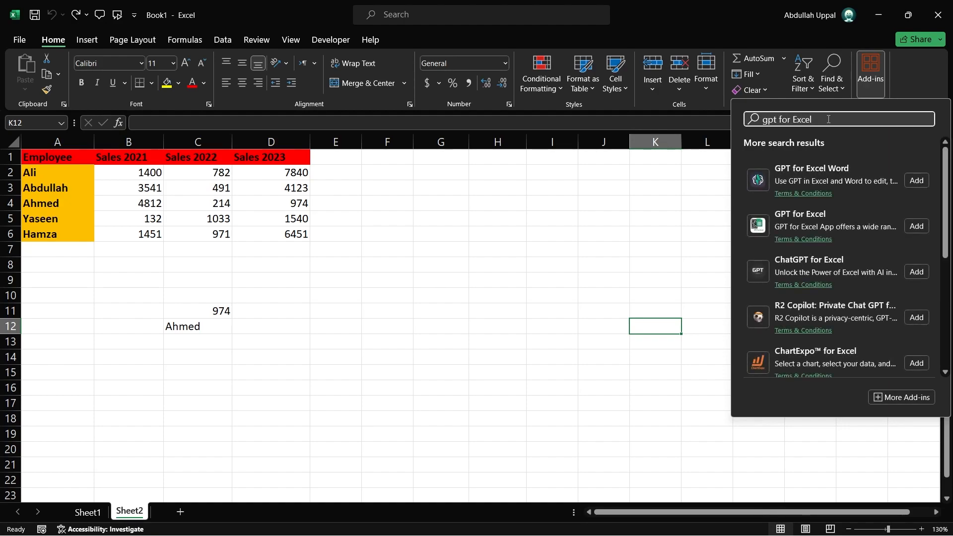
{"action": "mouse_move", "coordinate": [822, 344]}
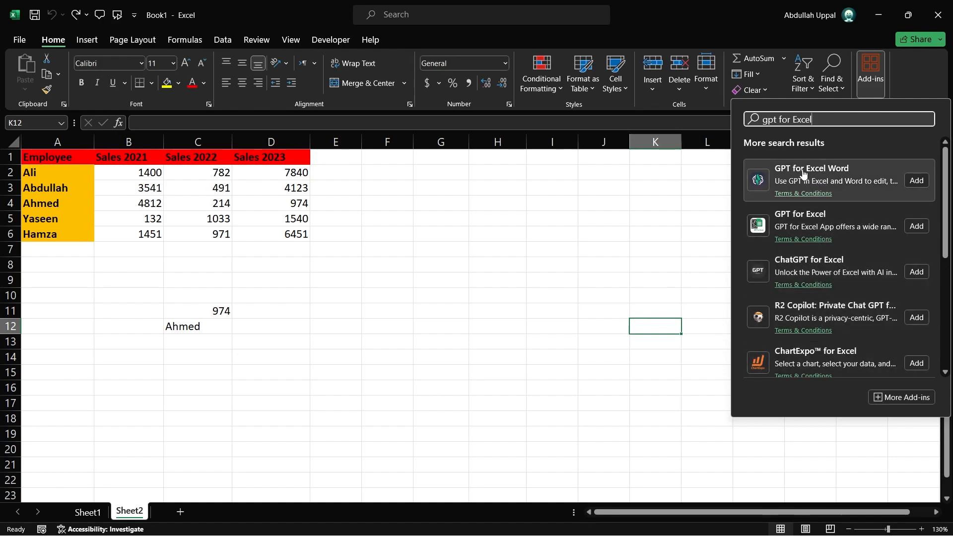
{"action": "mouse_move", "coordinate": [916, 180]}
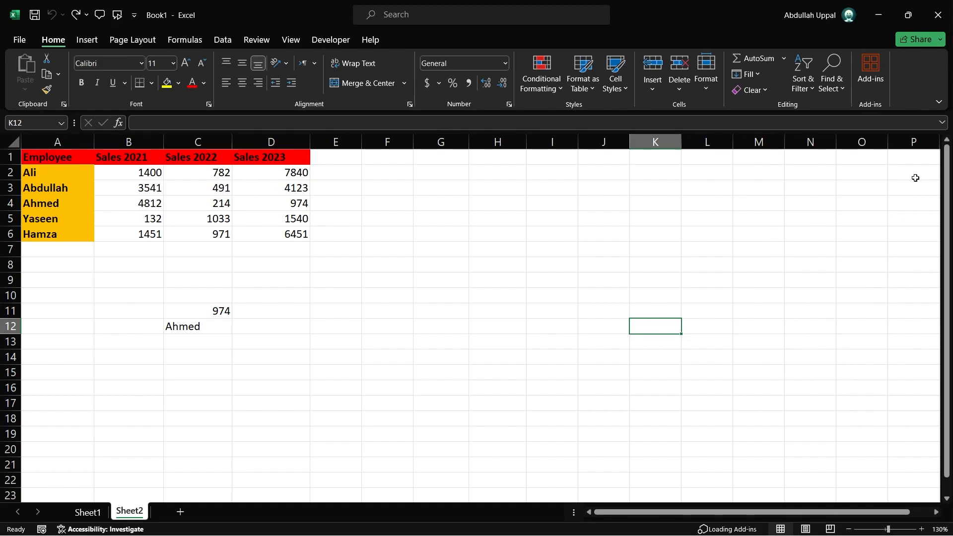
Step: Confirm adding GPT for Excel Word so its bulk-tools pane opens beside the sheet
{"action": "left_click", "coordinate": [869, 72]}
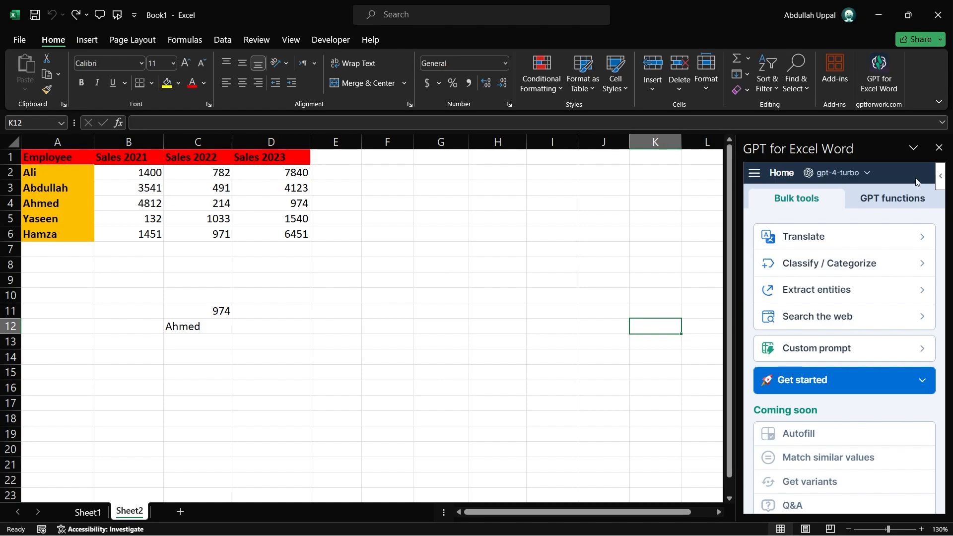
{"action": "mouse_move", "coordinate": [878, 72]}
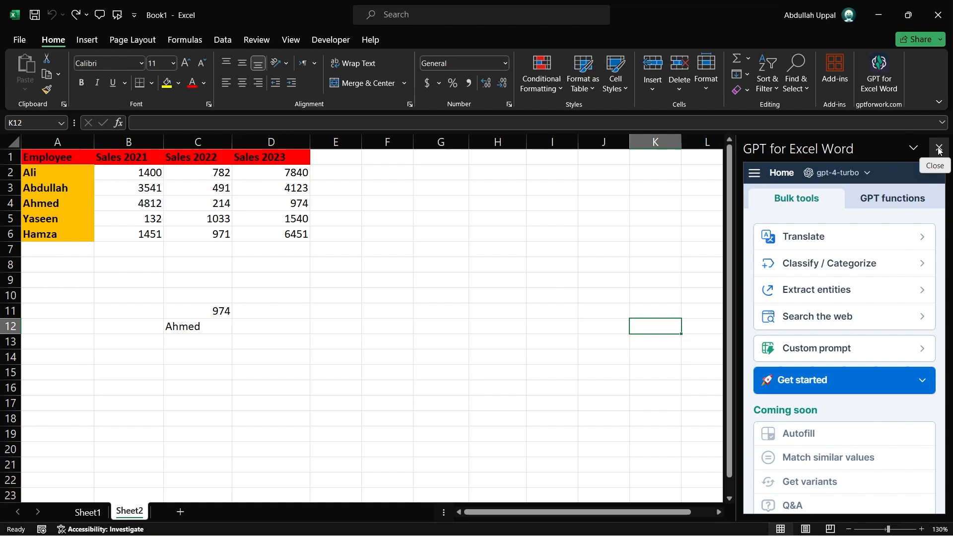
{"action": "left_click", "coordinate": [938, 149]}
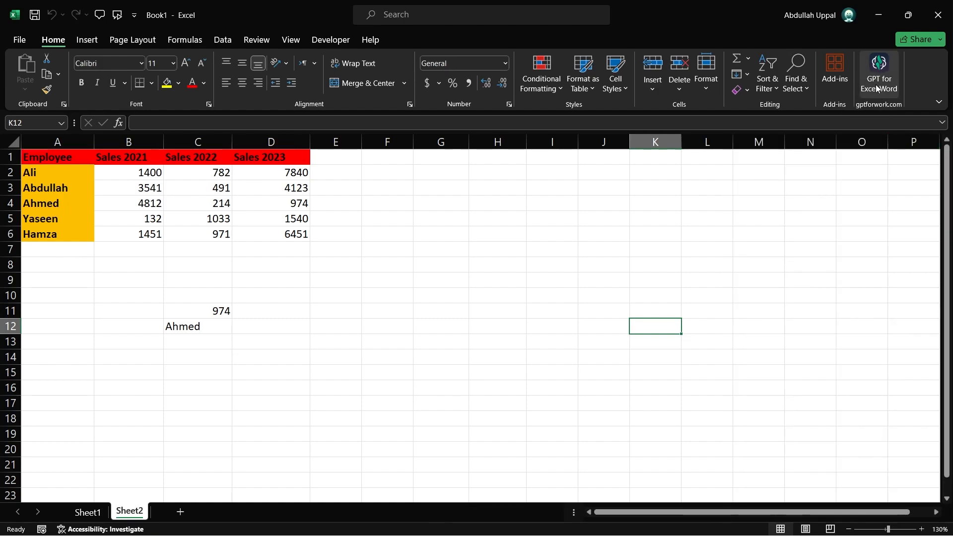
{"action": "left_click", "coordinate": [877, 72]}
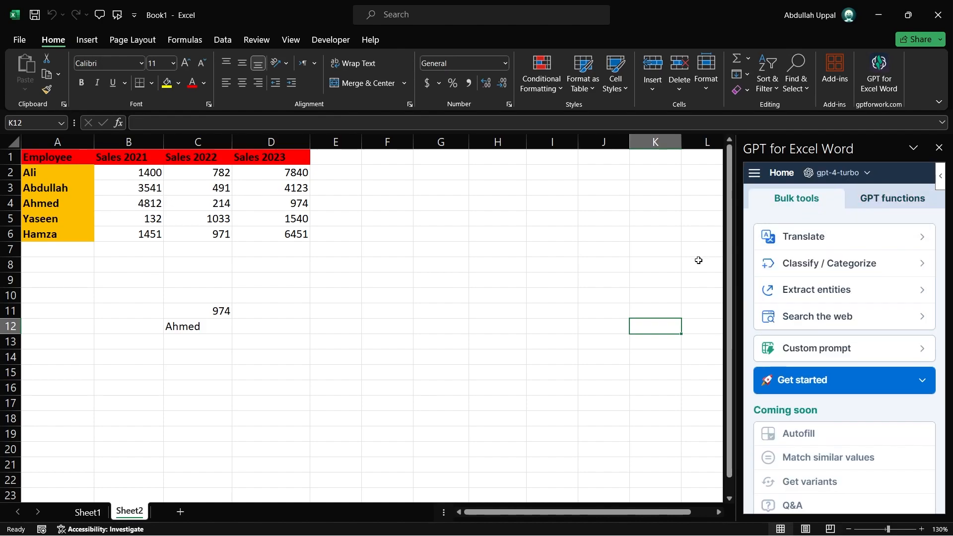
{"action": "mouse_move", "coordinate": [820, 331]}
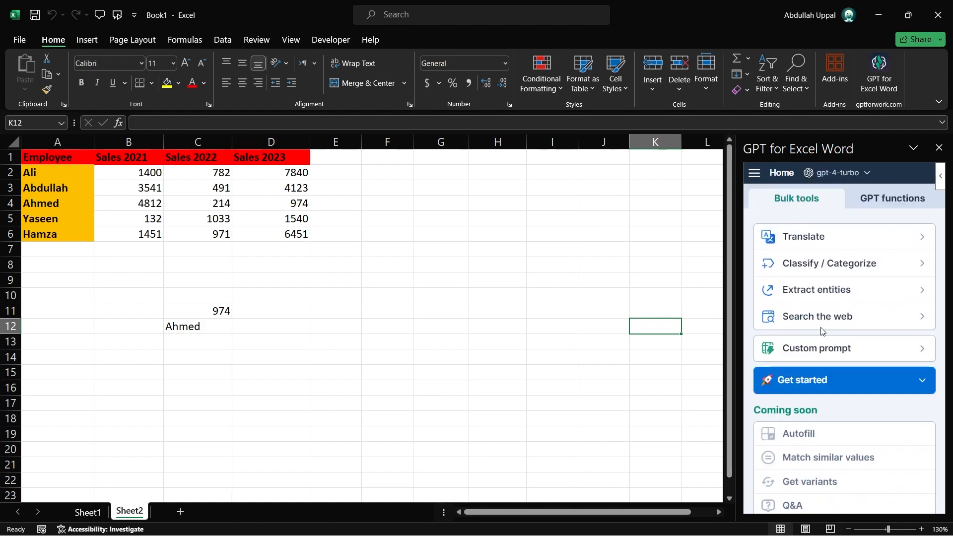
Step: Show the GPT functions list and expand GPT_TRANSLATE's description and example
{"action": "left_click", "coordinate": [891, 198]}
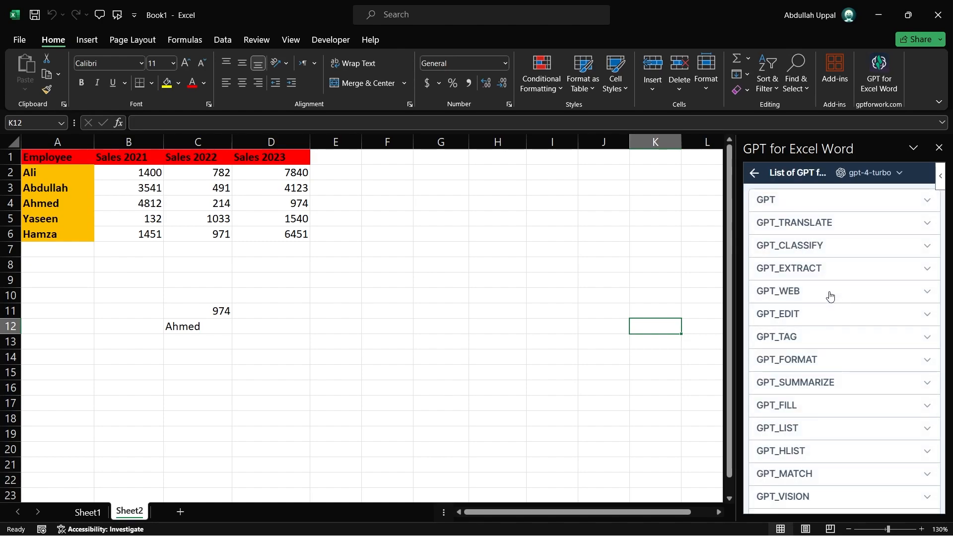
{"action": "mouse_move", "coordinate": [784, 220]}
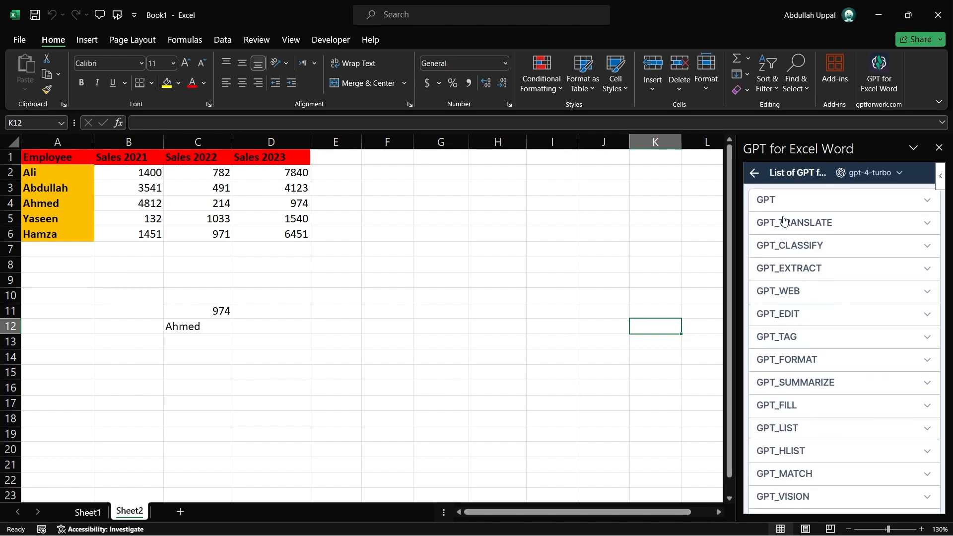
{"action": "left_click", "coordinate": [794, 223]}
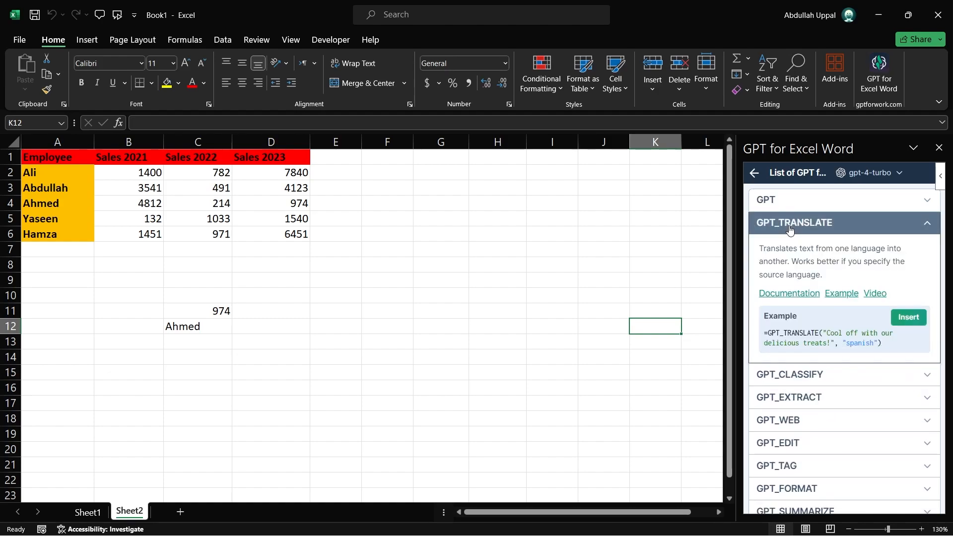
{"action": "mouse_move", "coordinate": [843, 280]}
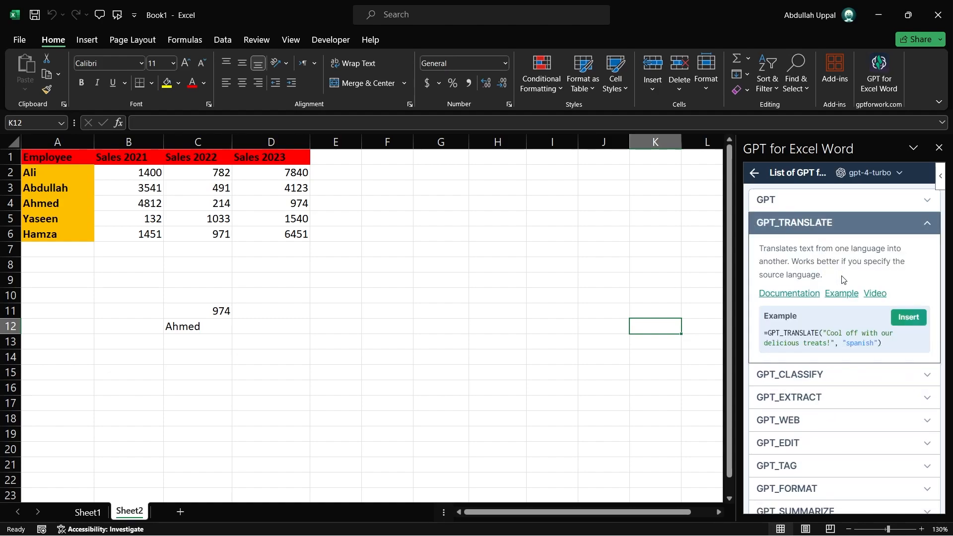
{"action": "mouse_move", "coordinate": [840, 302]}
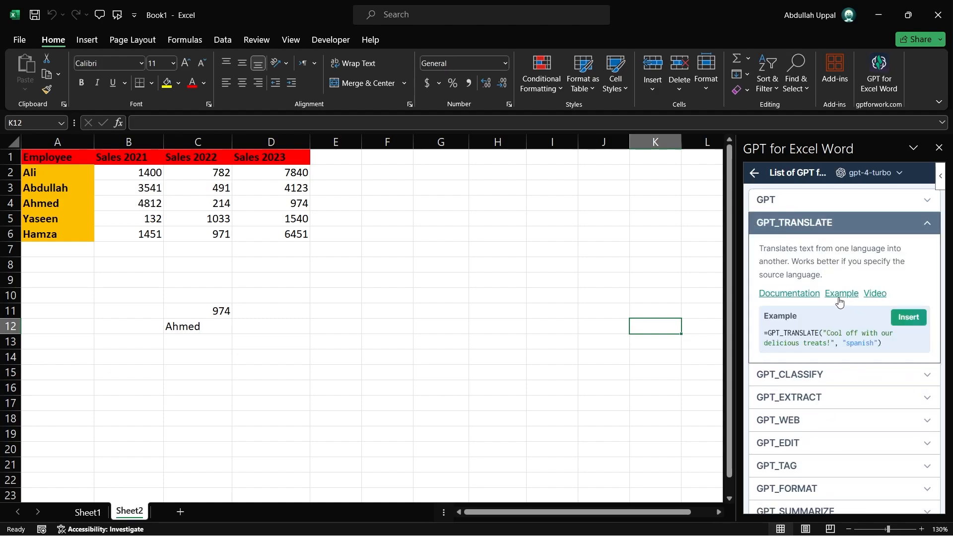
{"action": "mouse_move", "coordinate": [788, 297]}
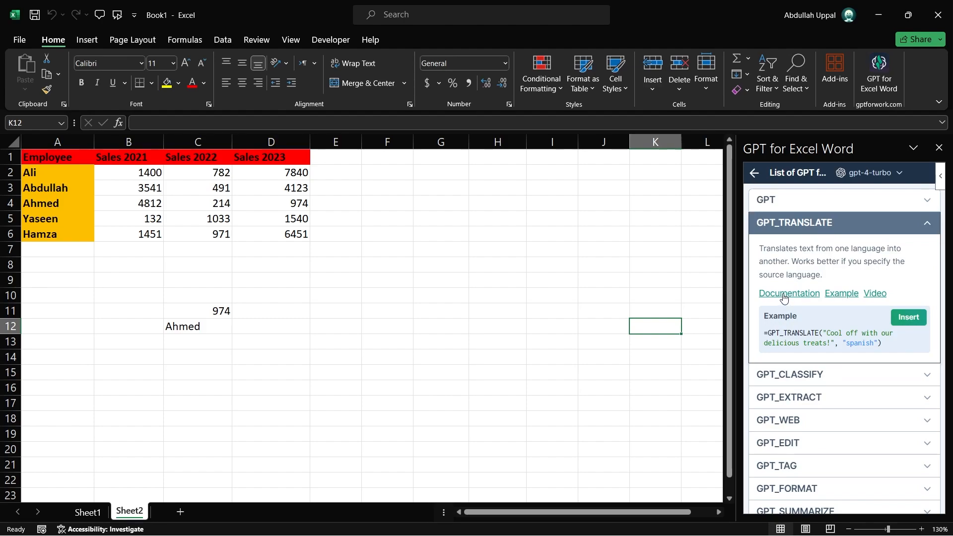
{"action": "mouse_move", "coordinate": [836, 311]}
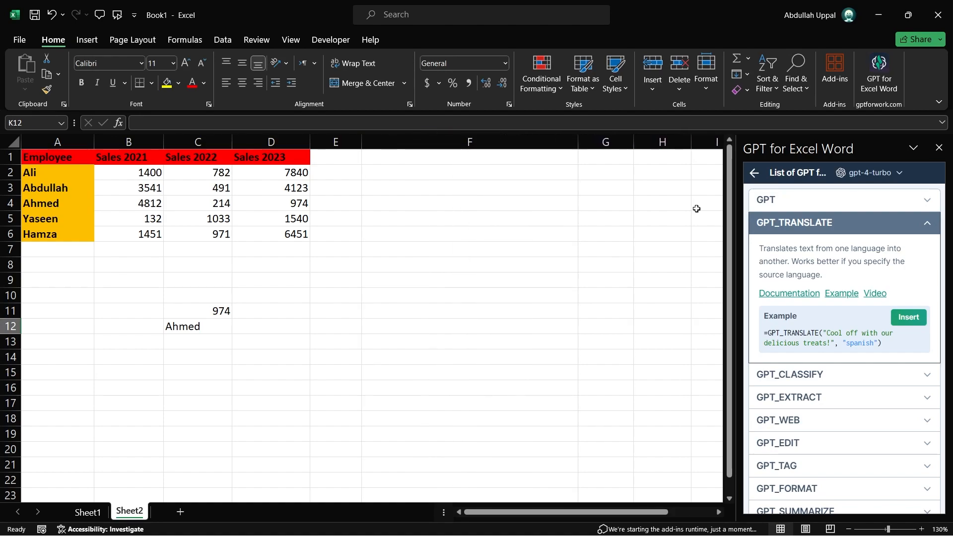
Step: Insert a GPT_TRANSLATE formula in F10 translating 'Ali is the employee of the month' to Spanish
{"action": "left_click", "coordinate": [906, 317]}
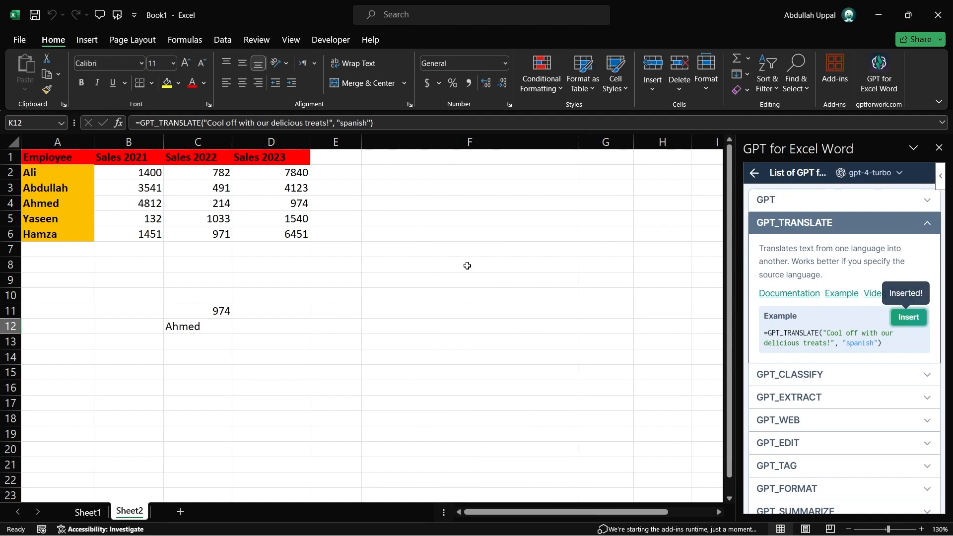
{"action": "left_click", "coordinate": [470, 296]}
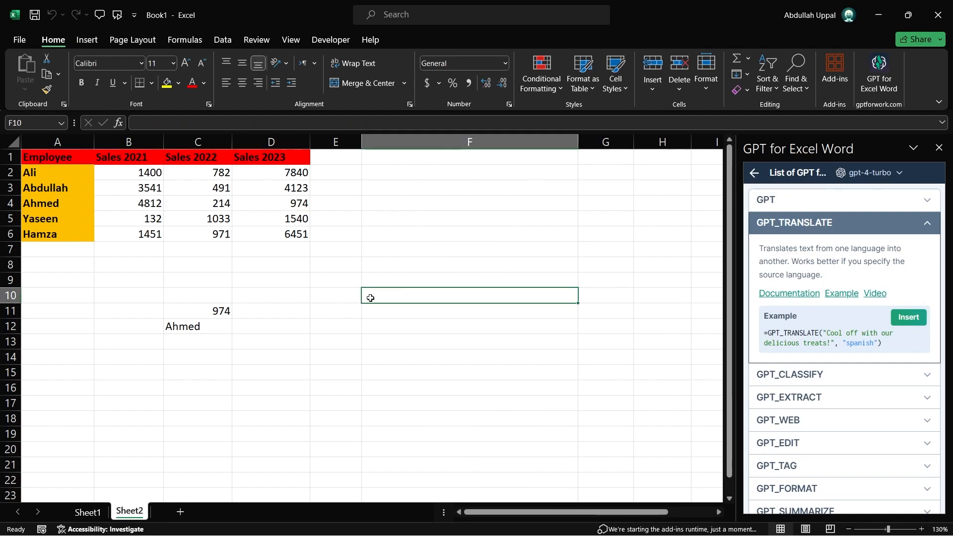
{"action": "mouse_move", "coordinate": [908, 316]}
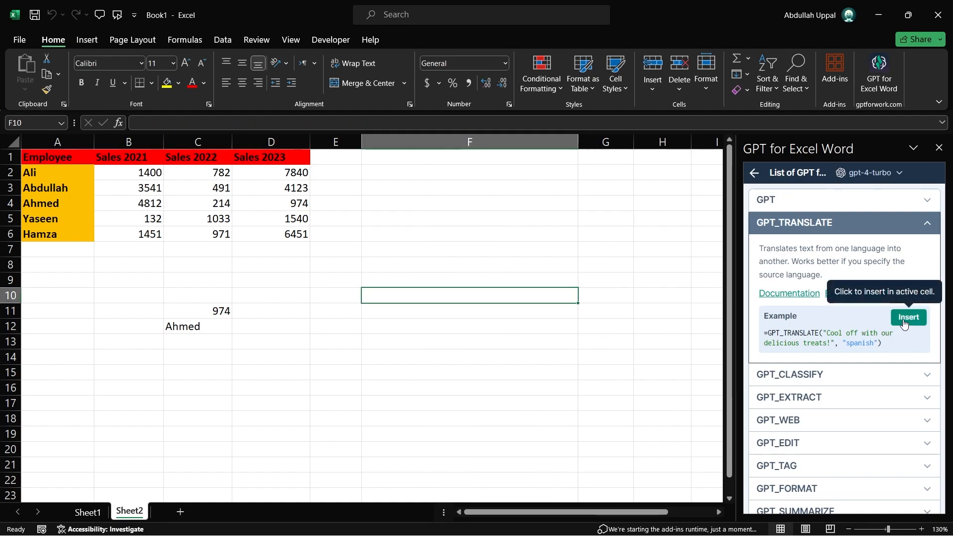
{"action": "left_click", "coordinate": [907, 316]}
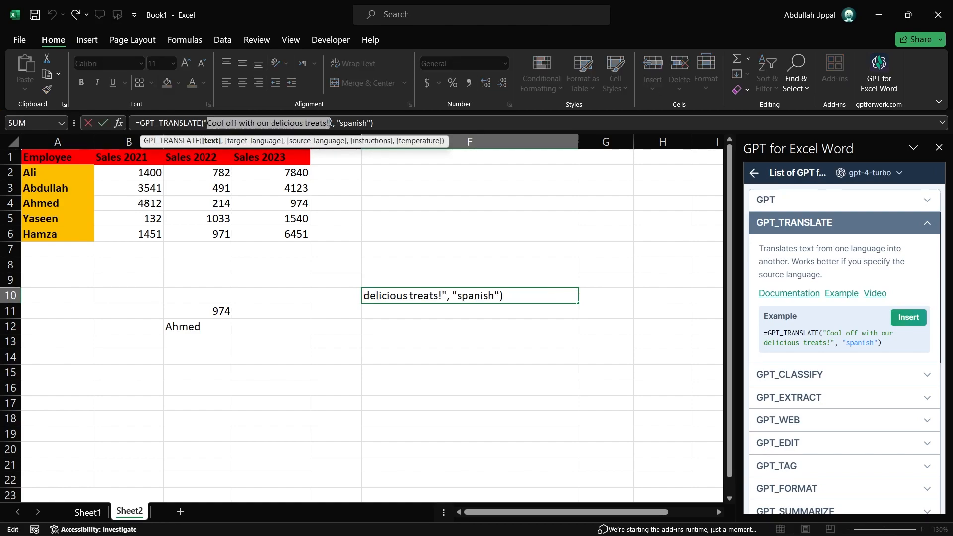
{"action": "type", "text": "Ali si t"}
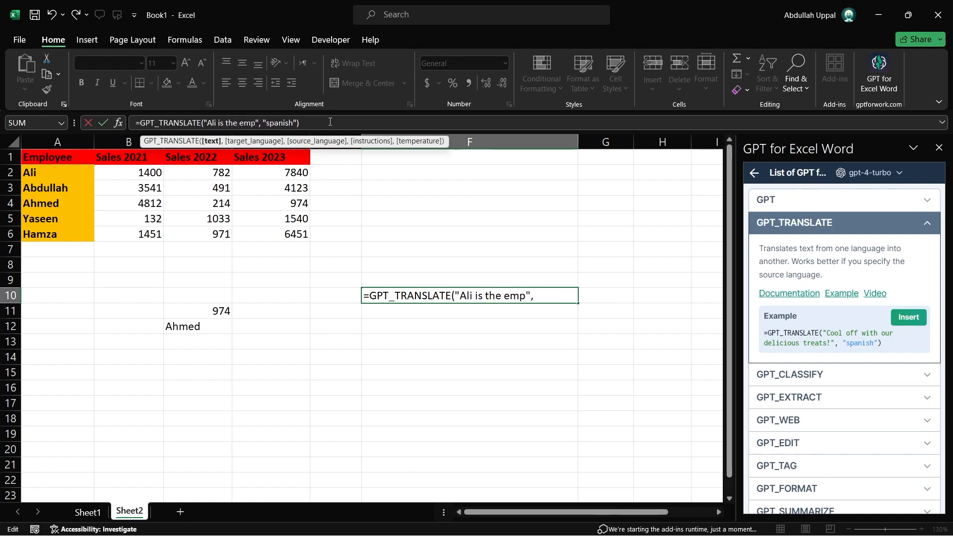
{"action": "type", "text": "loyee of the m"}
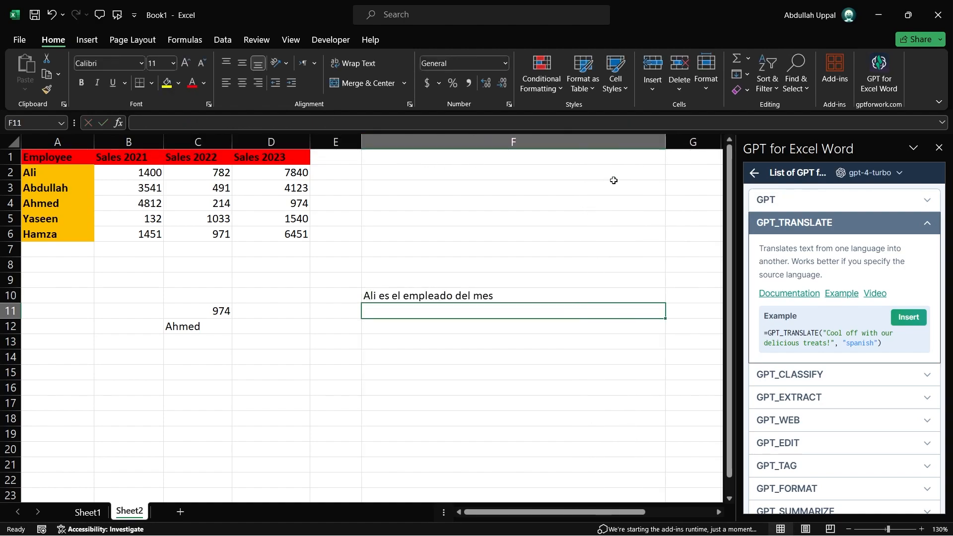
{"action": "left_click", "coordinate": [512, 296]}
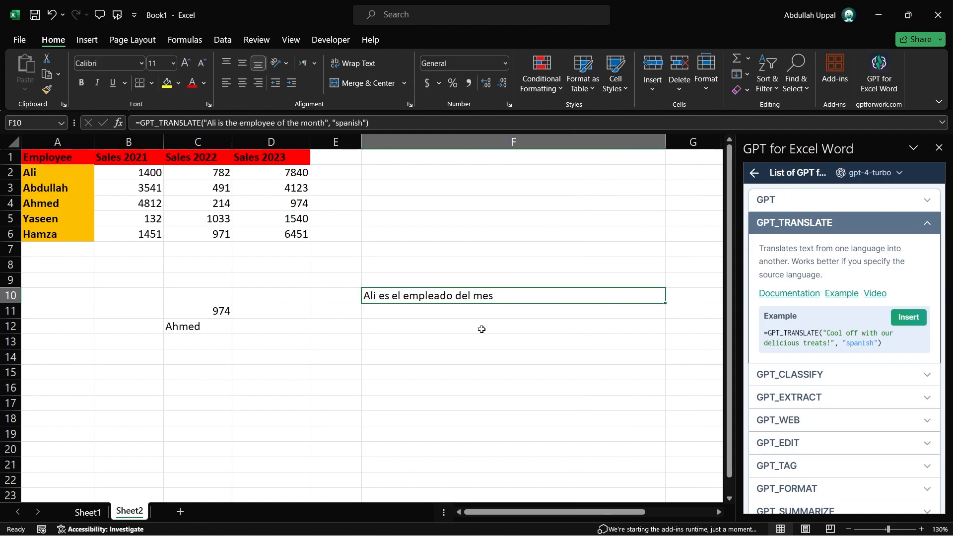